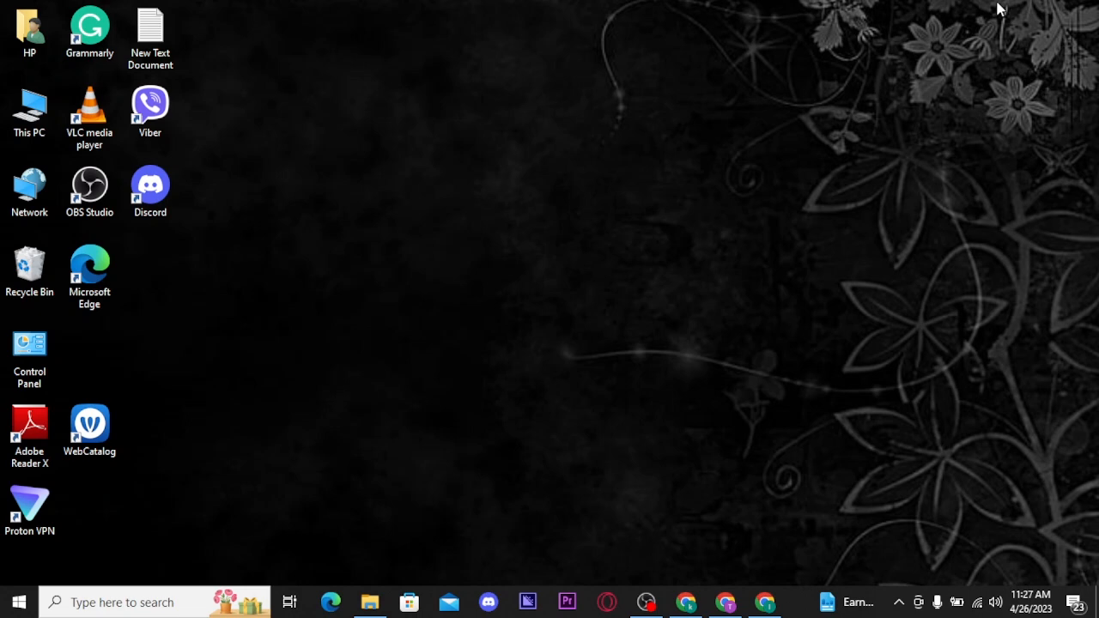
# Launch Google Chrome from the taskbar
pyautogui.click(764, 602)
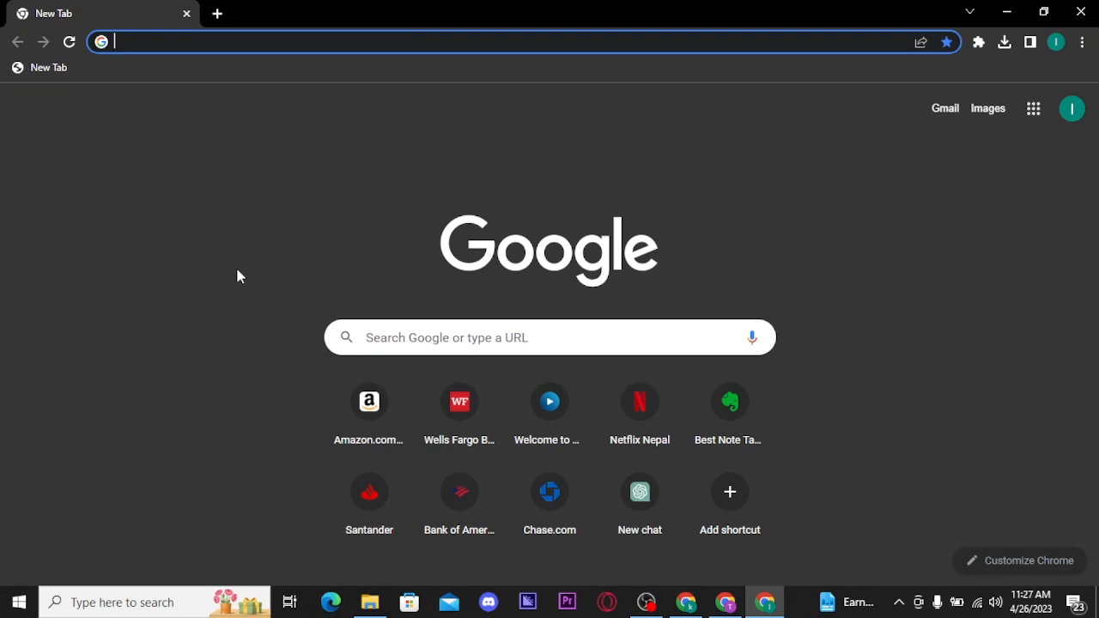
# Go to chat.openai.com from the address bar to load the ChatGPT login page
pyautogui.write('chat.openai.com/auth/login')
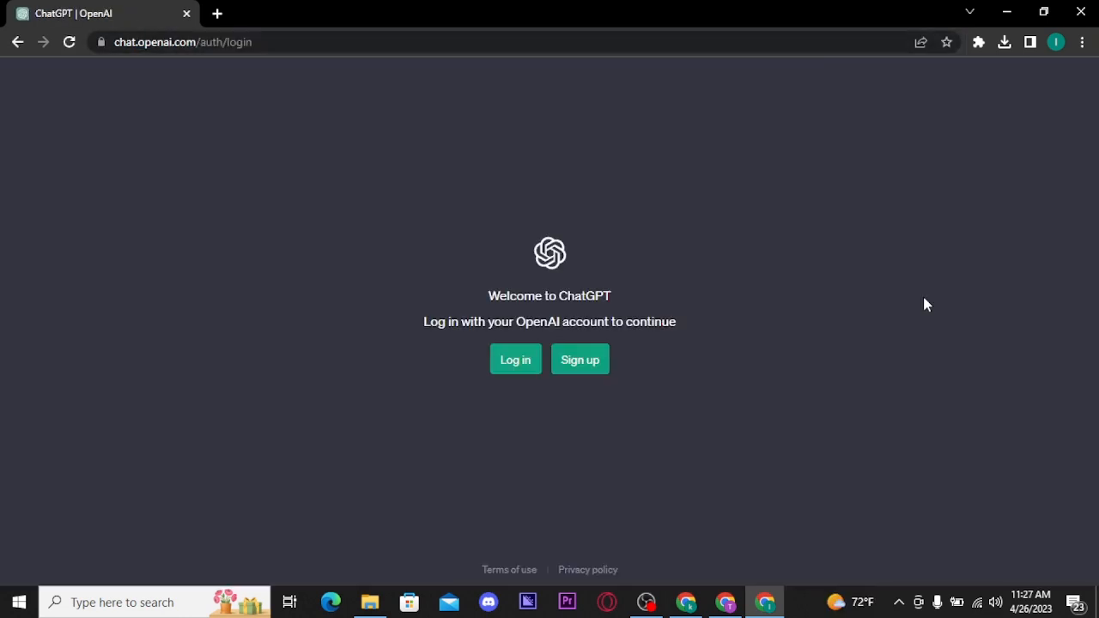
pyautogui.moveTo(284, 118)
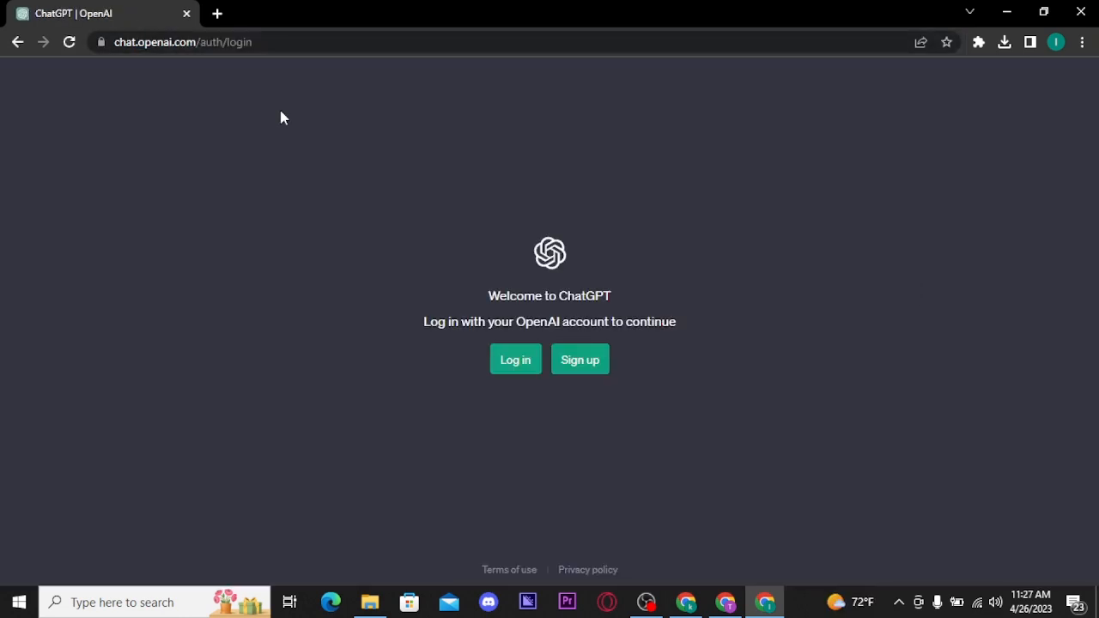
pyautogui.moveTo(307, 68)
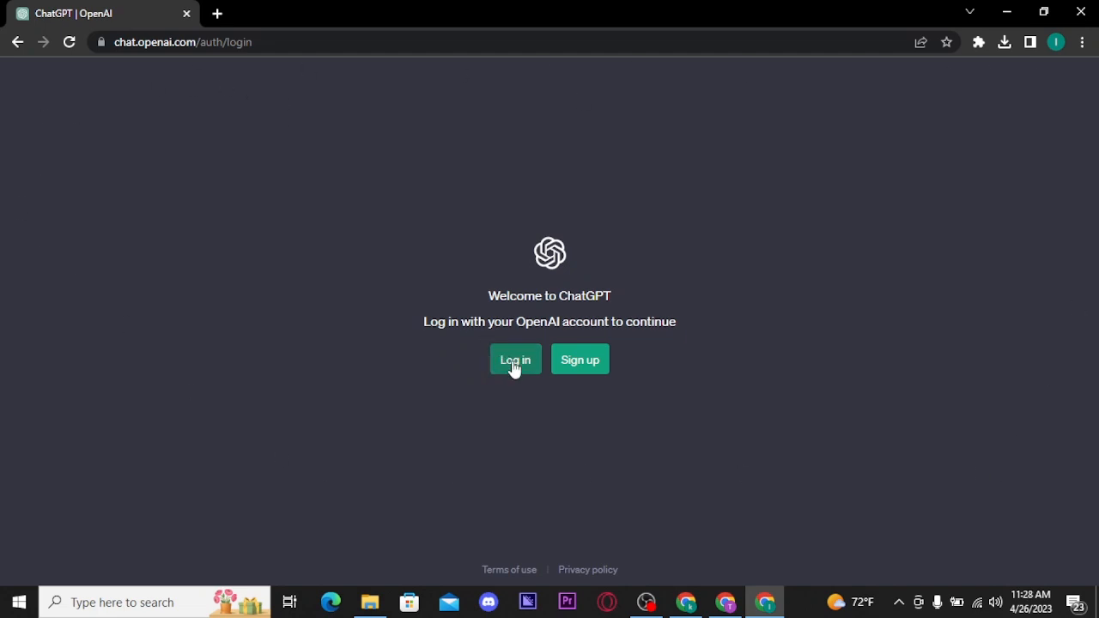
pyautogui.click(515, 359)
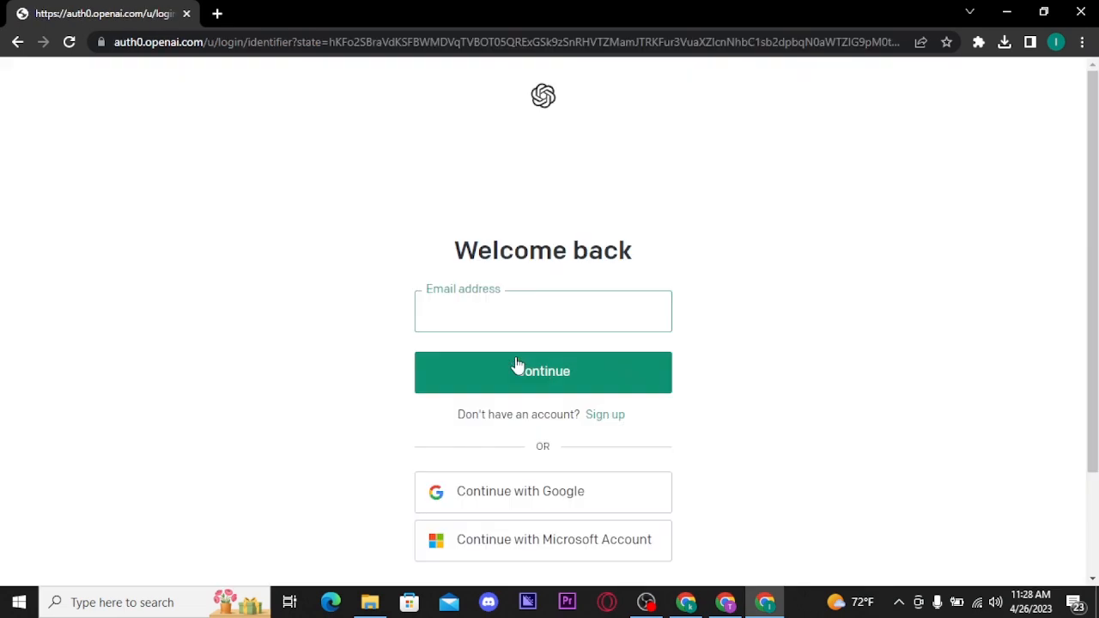
pyautogui.moveTo(730, 142)
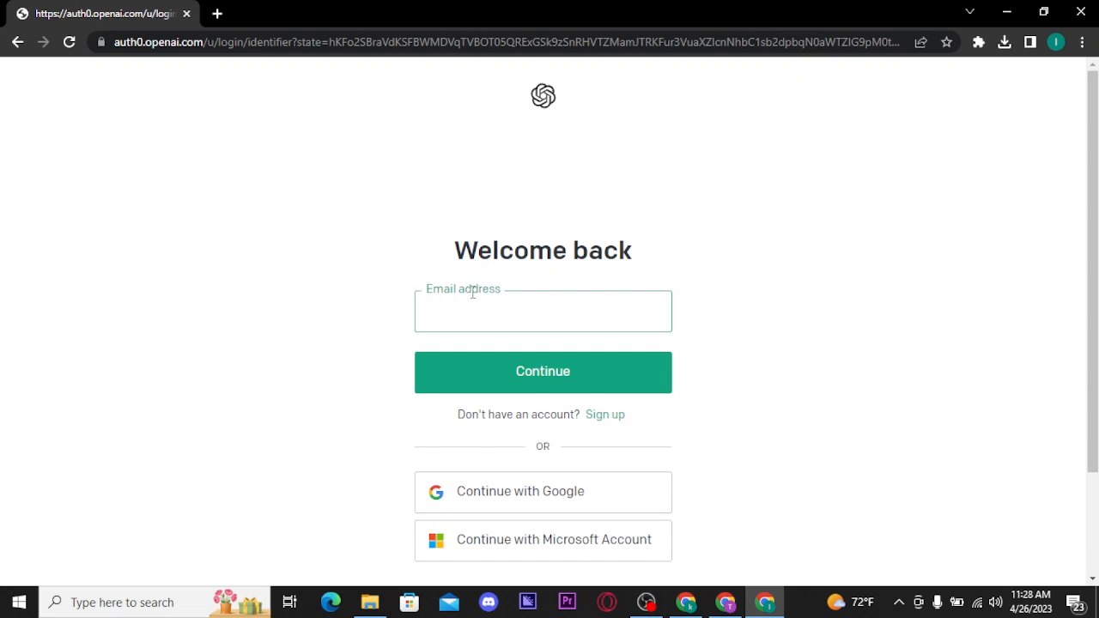
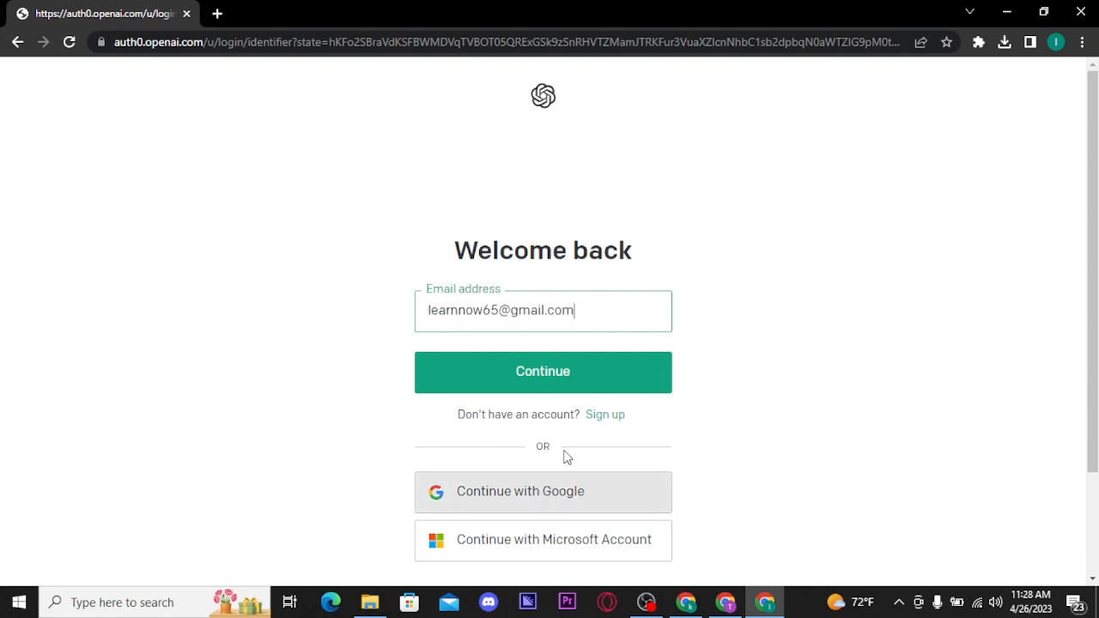
pyautogui.click(543, 371)
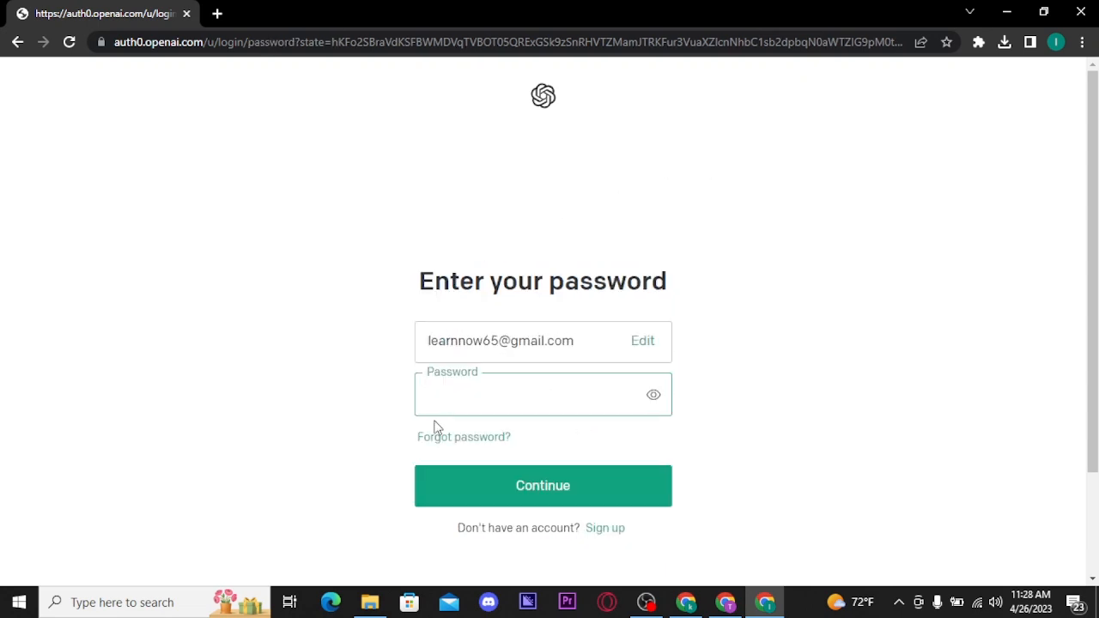
# Enter the account password on the ChatGPT sign-in page
pyautogui.click(543, 485)
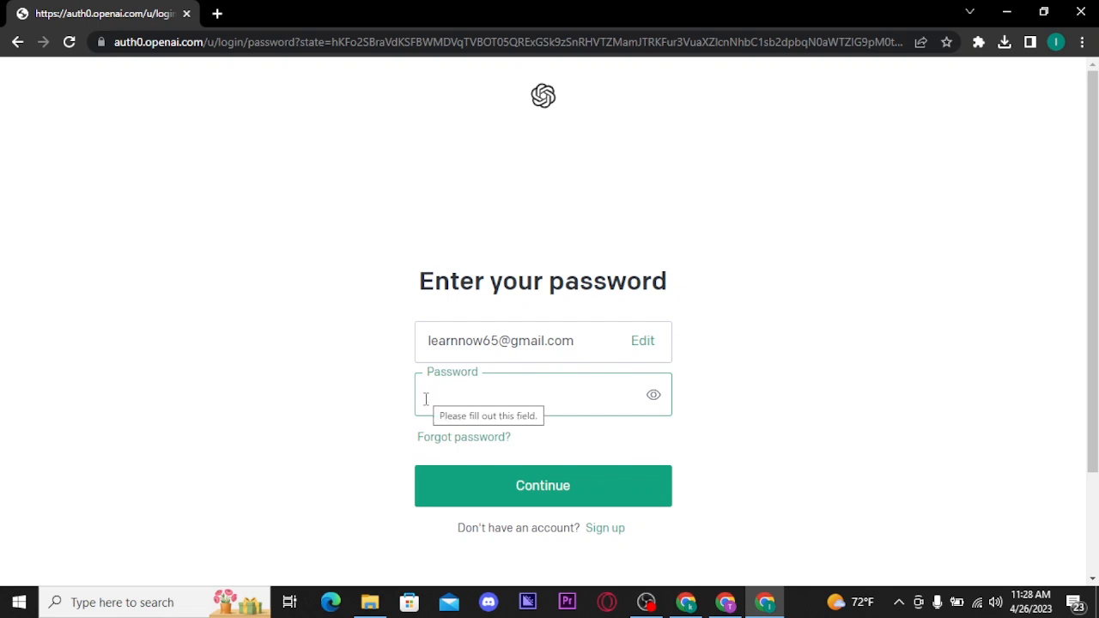
pyautogui.write('••••')
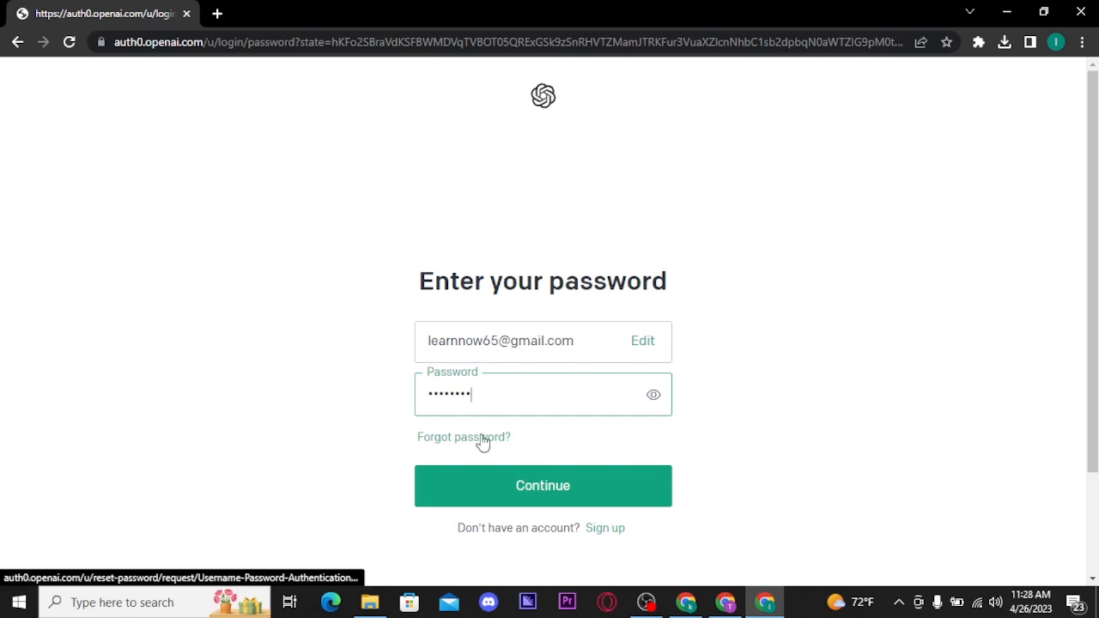
pyautogui.moveTo(389, 391)
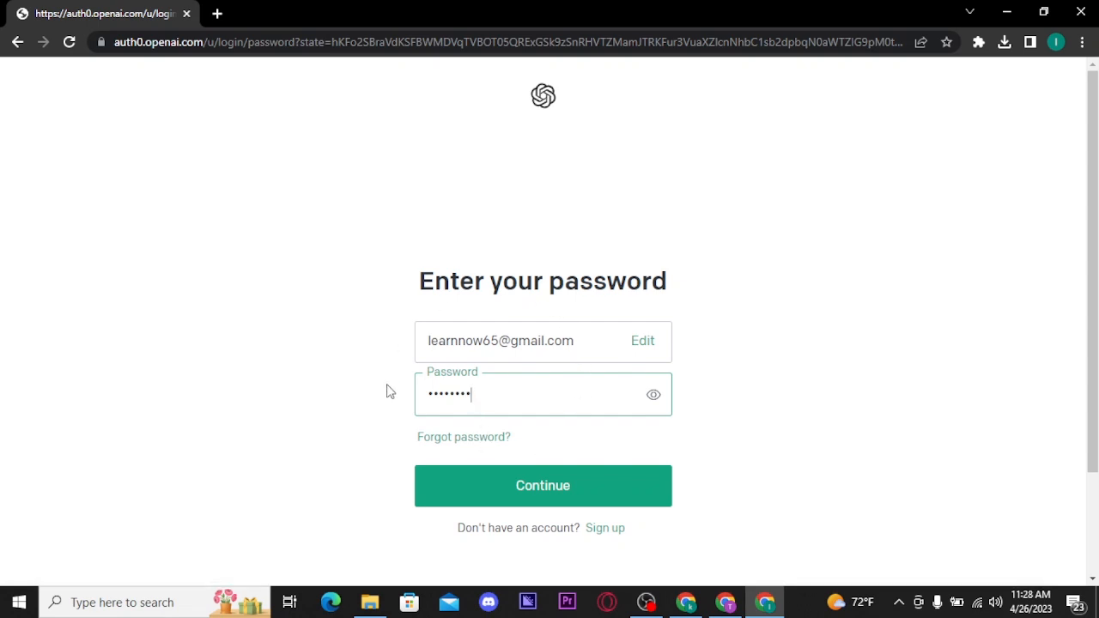
pyautogui.moveTo(464, 437)
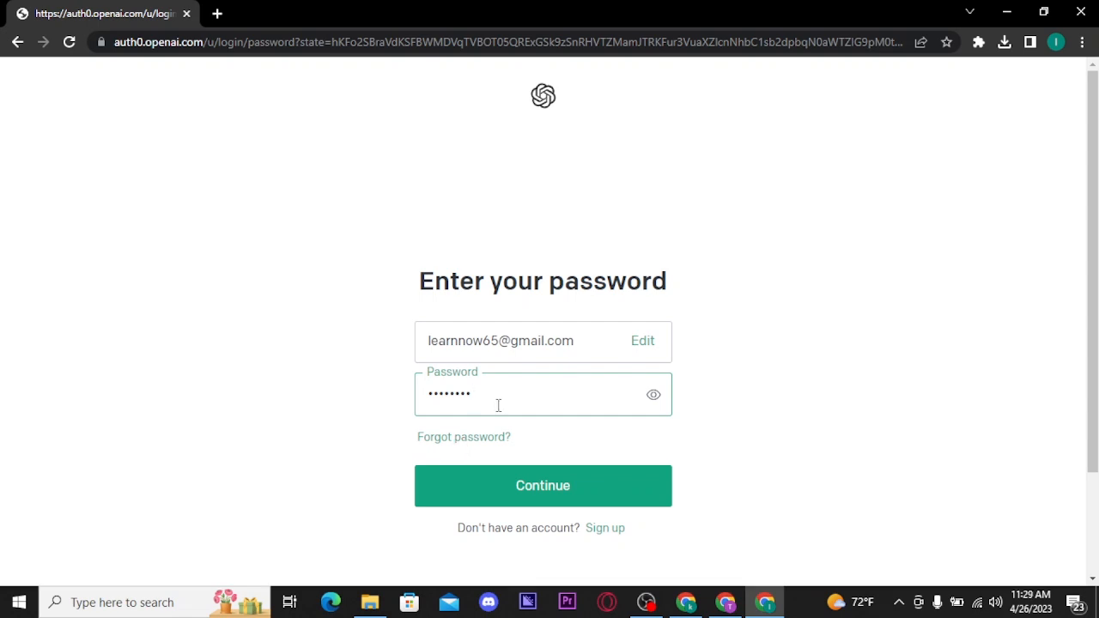
pyautogui.moveTo(652, 395)
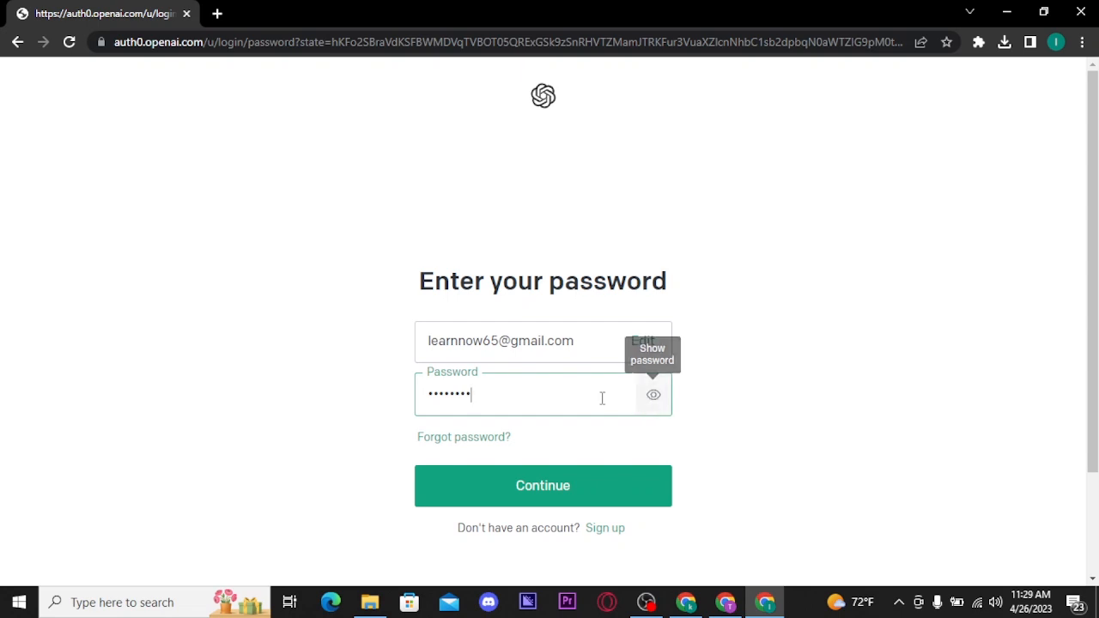
# Return to the email step of ChatGPT sign-in and continue again
pyautogui.click(18, 41)
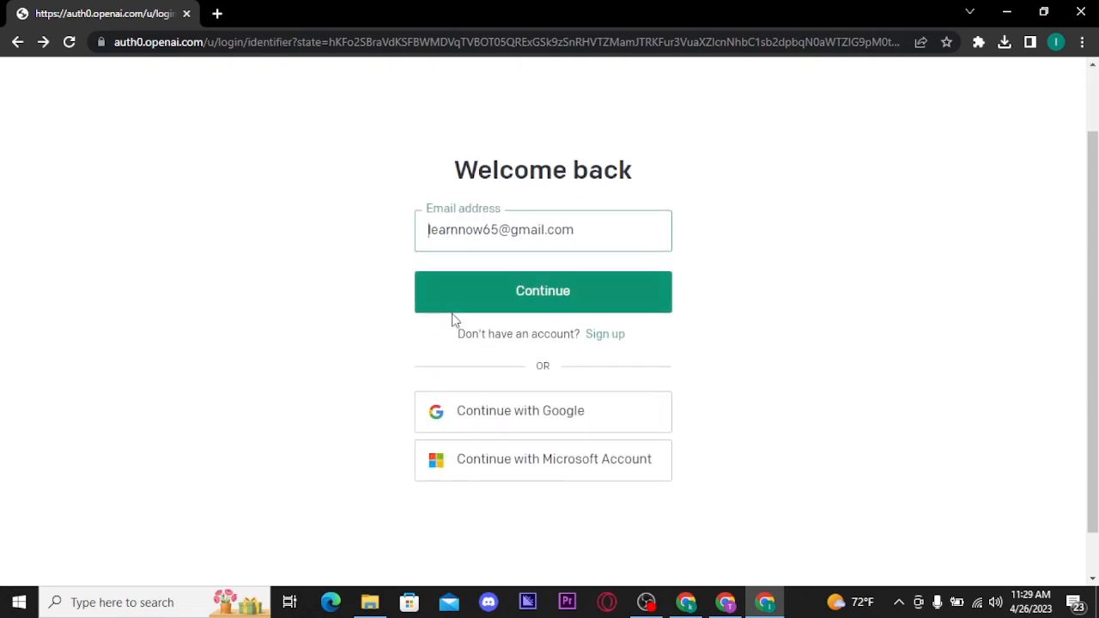
pyautogui.moveTo(519, 410)
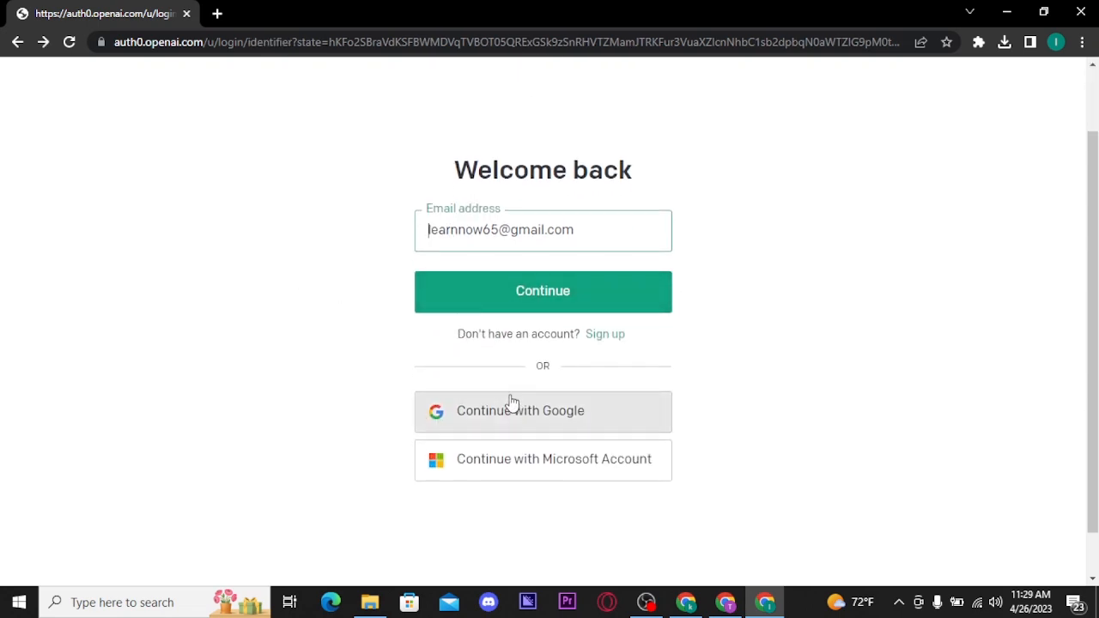
pyautogui.moveTo(526, 459)
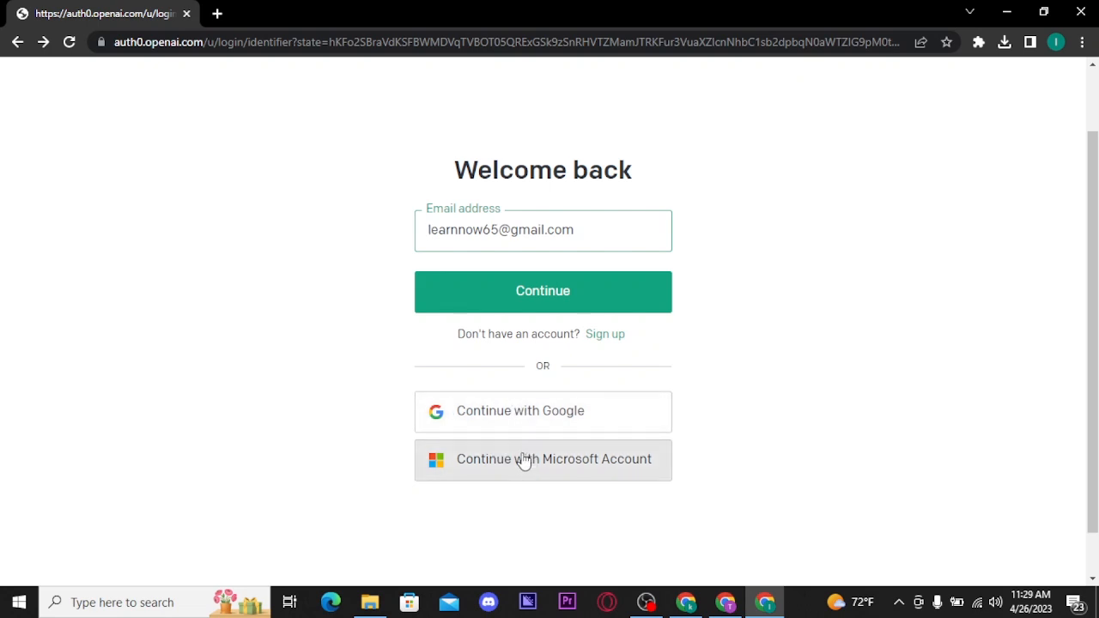
pyautogui.click(429, 230)
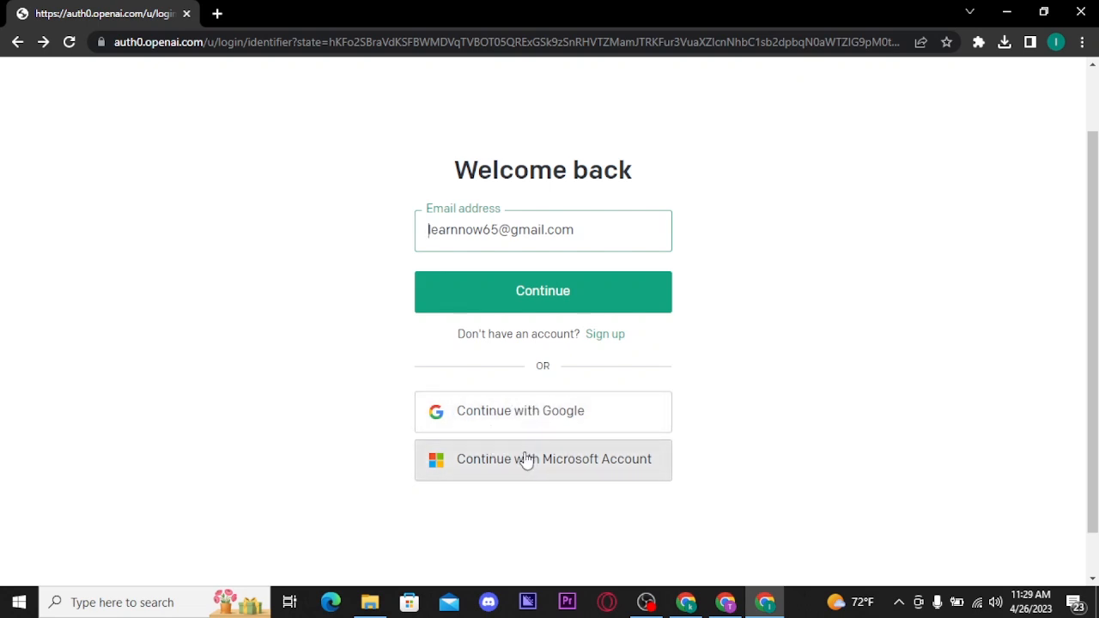
pyautogui.moveTo(442, 149)
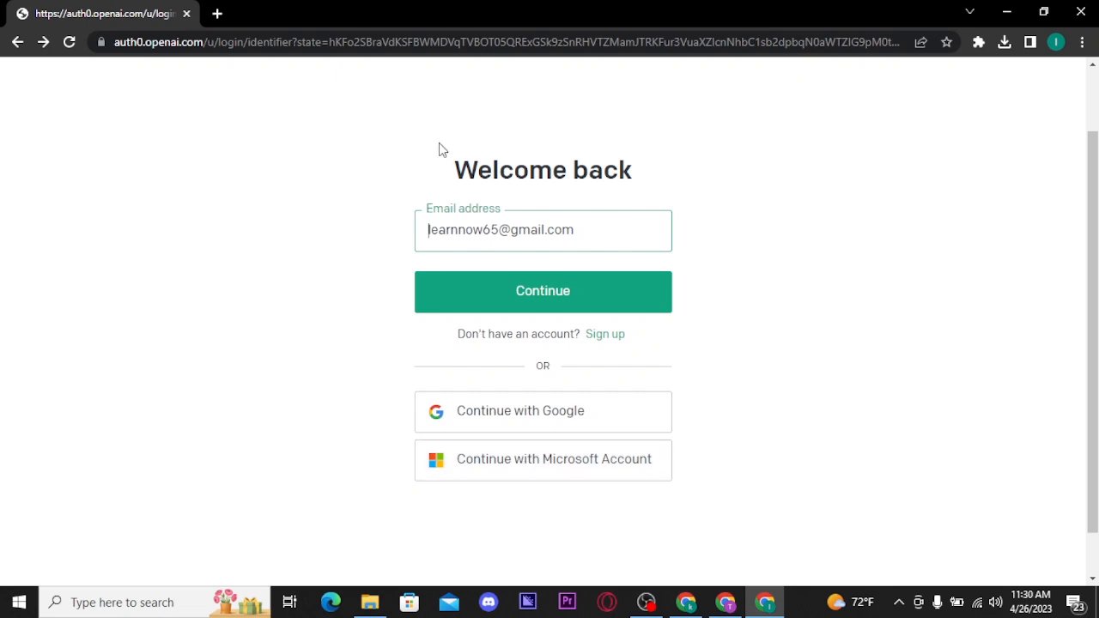
pyautogui.moveTo(526, 411)
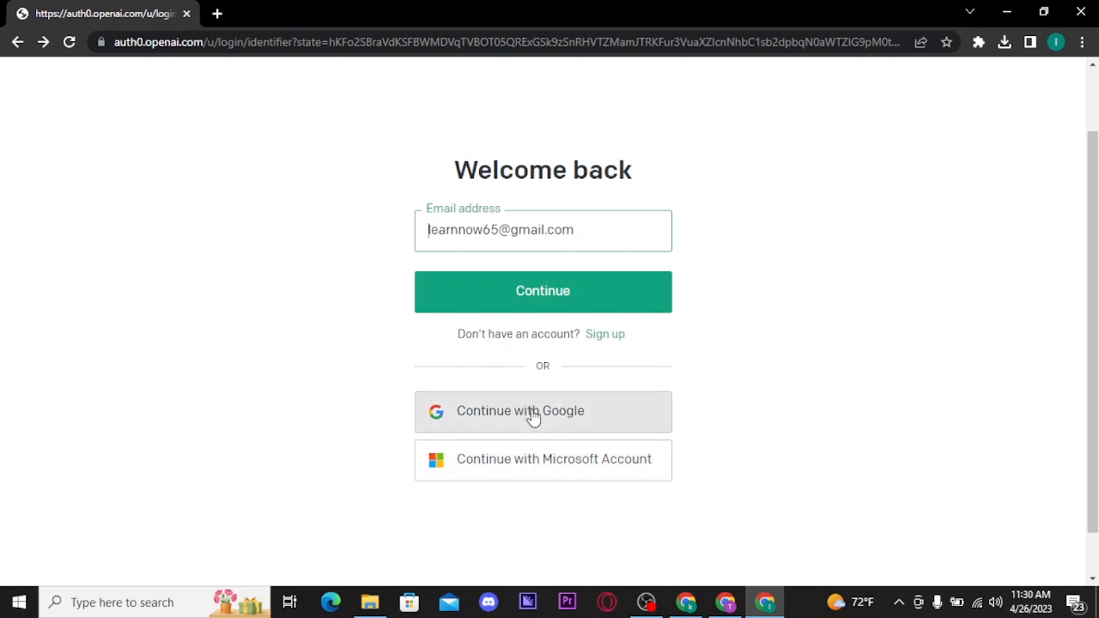
pyautogui.moveTo(532, 425)
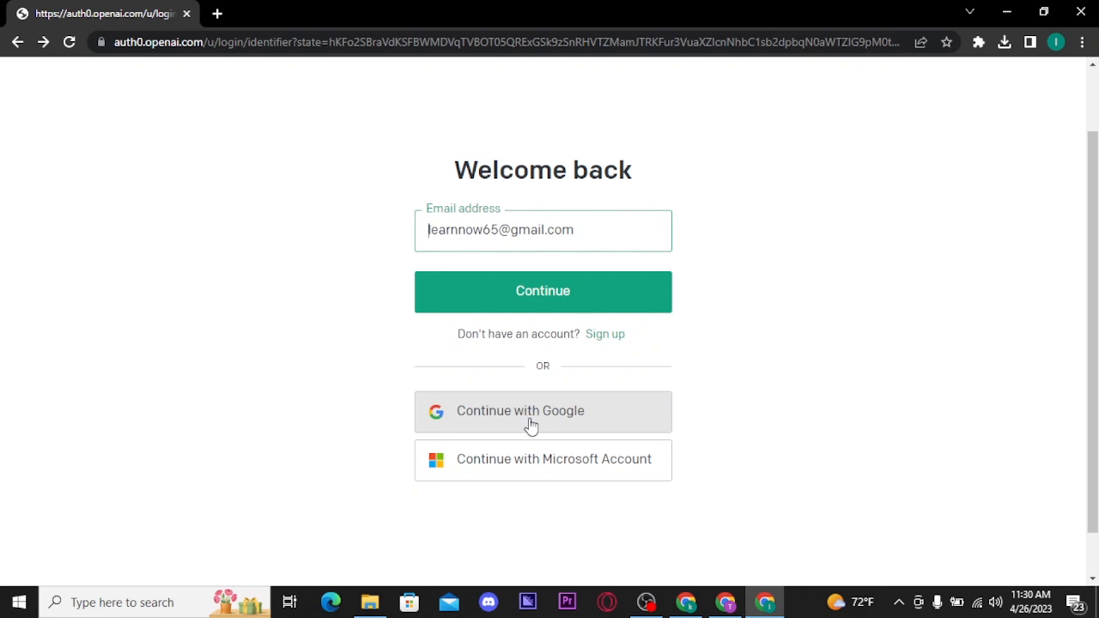
pyautogui.click(542, 291)
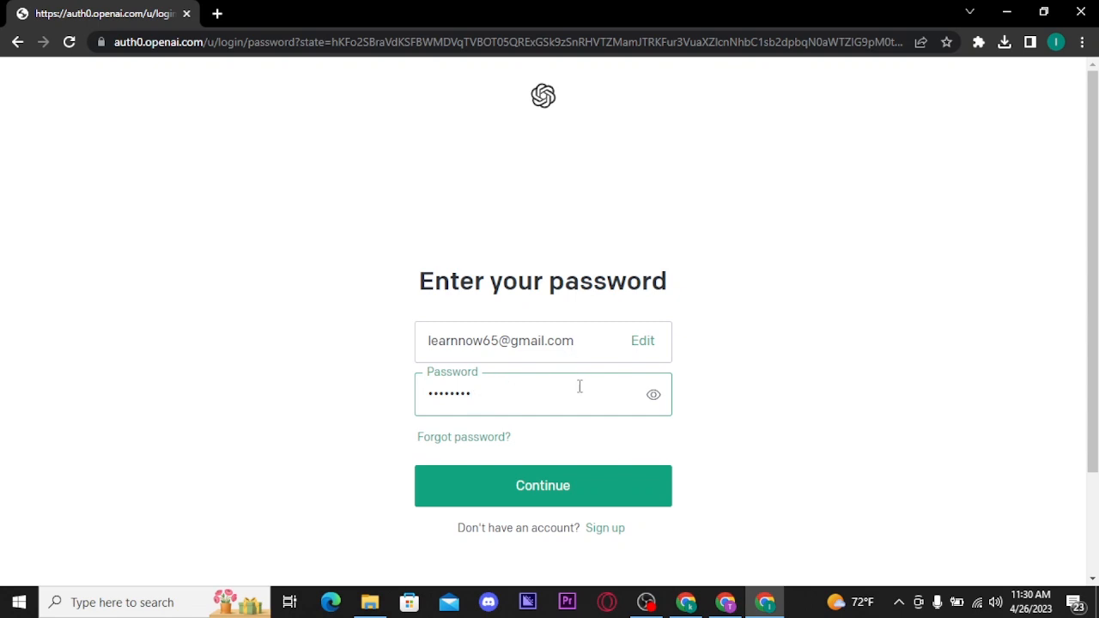
# Submit the password to finish logging in to ChatGPT
pyautogui.click(542, 485)
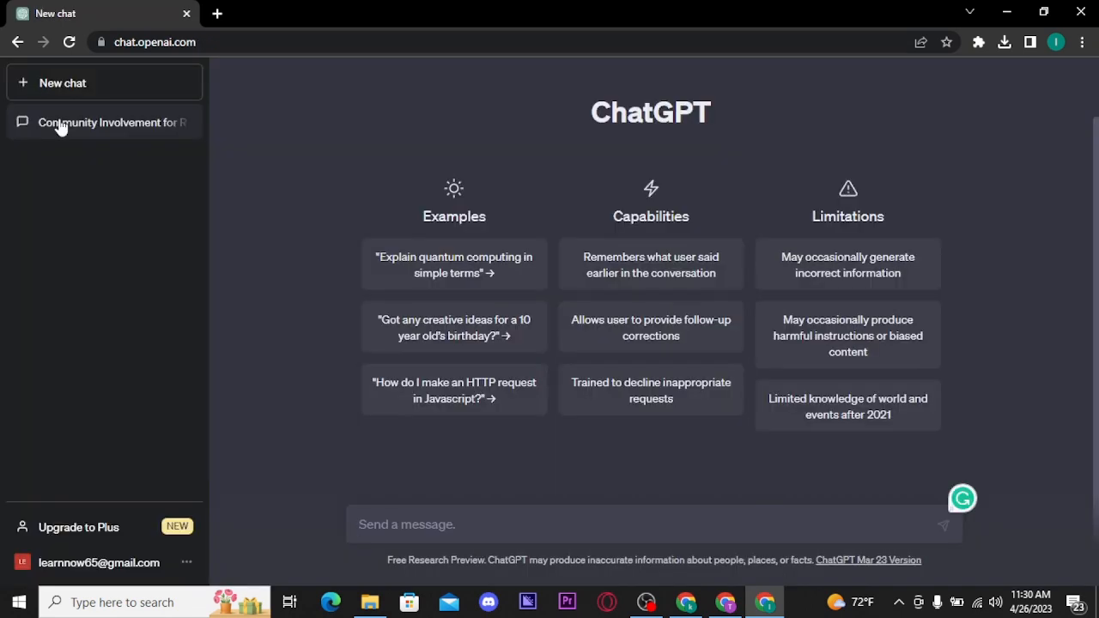
pyautogui.moveTo(62, 146)
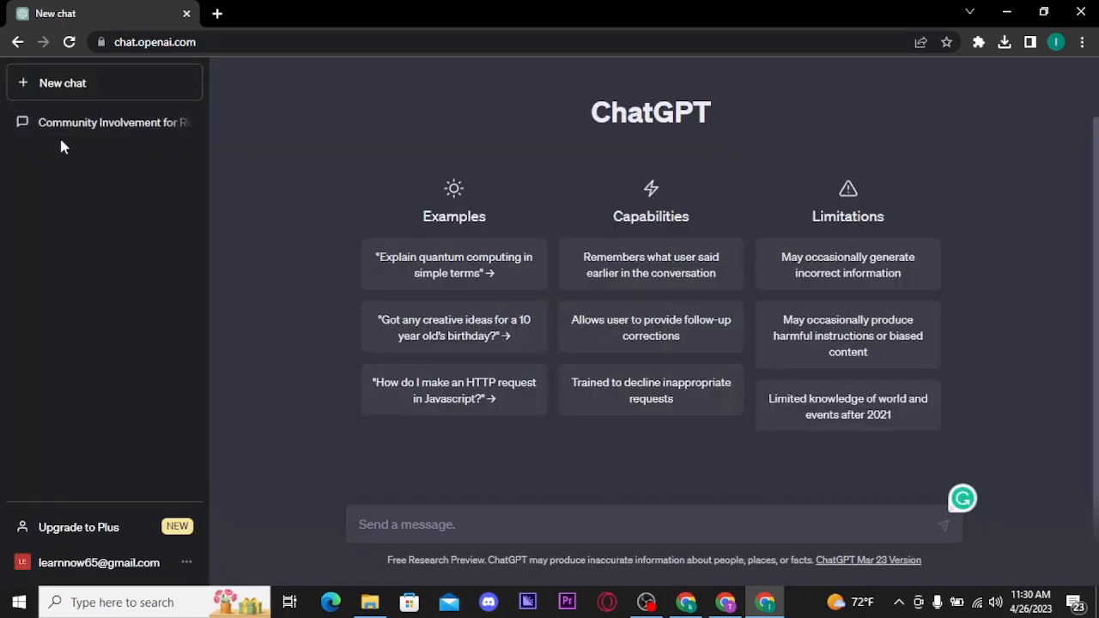
pyautogui.moveTo(292, 221)
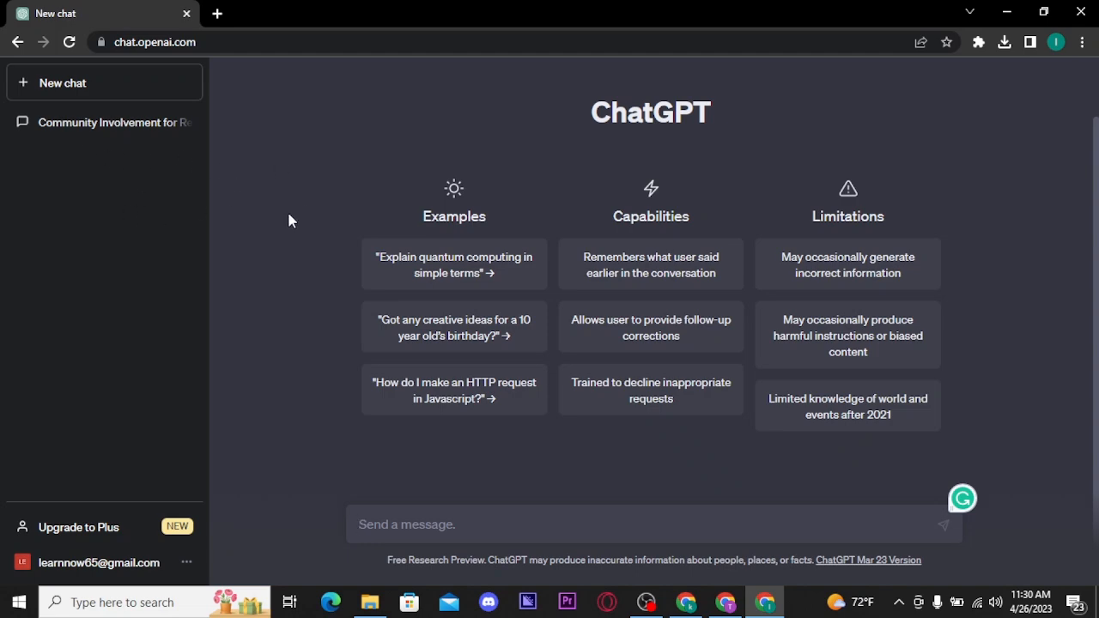